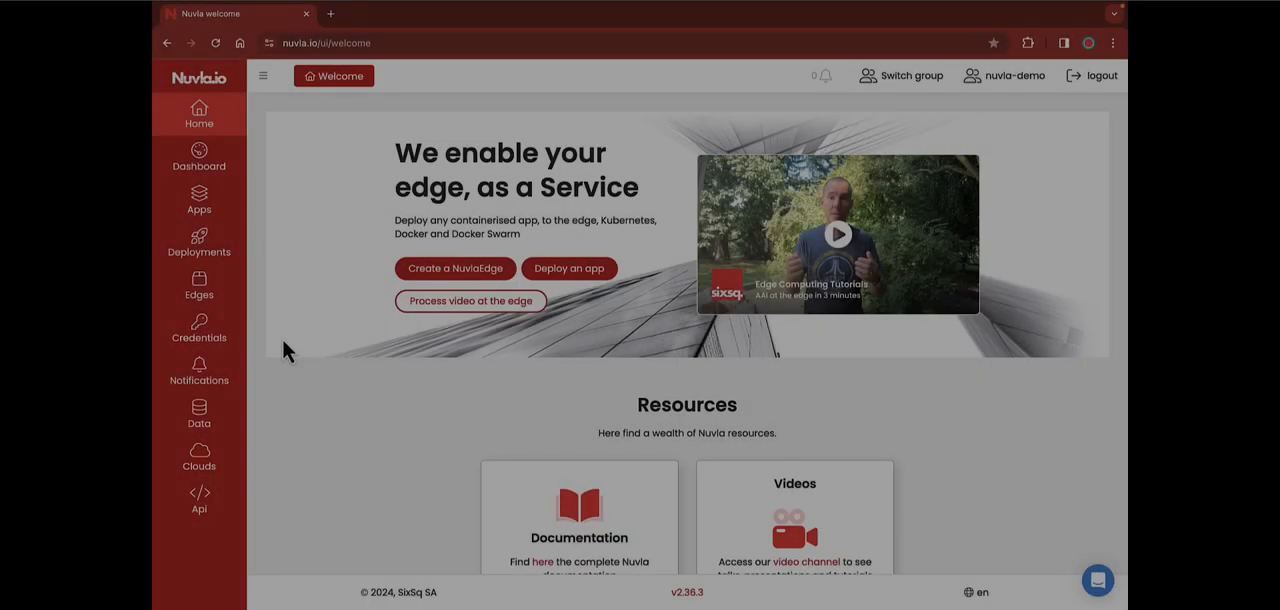
- Show the Edges list with its 11 online edges on version 2.13.0
click(200, 284)
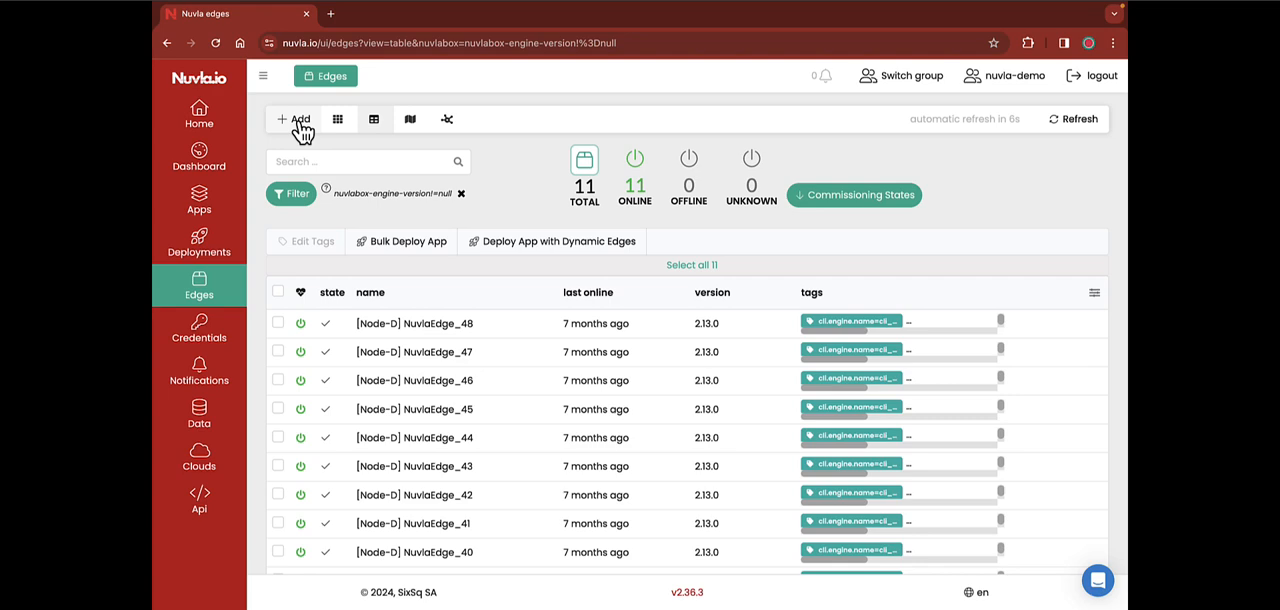
- Begin a new NuvlaEdge and name it DemoEdgeDevice
click(296, 120)
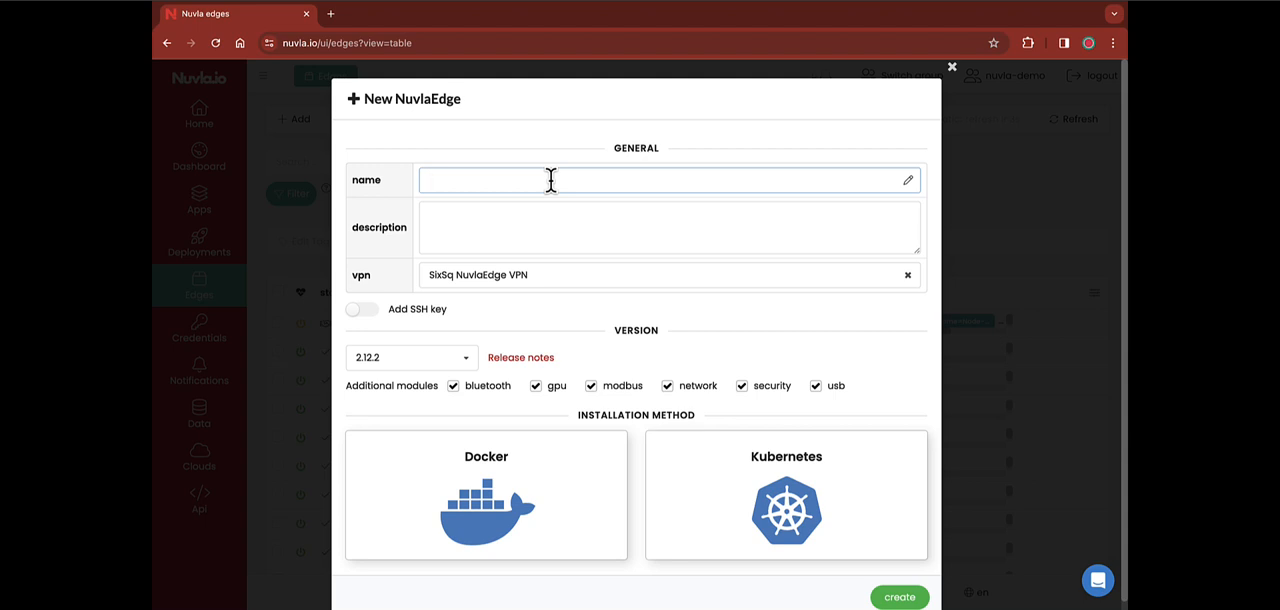
text(DemoEd)
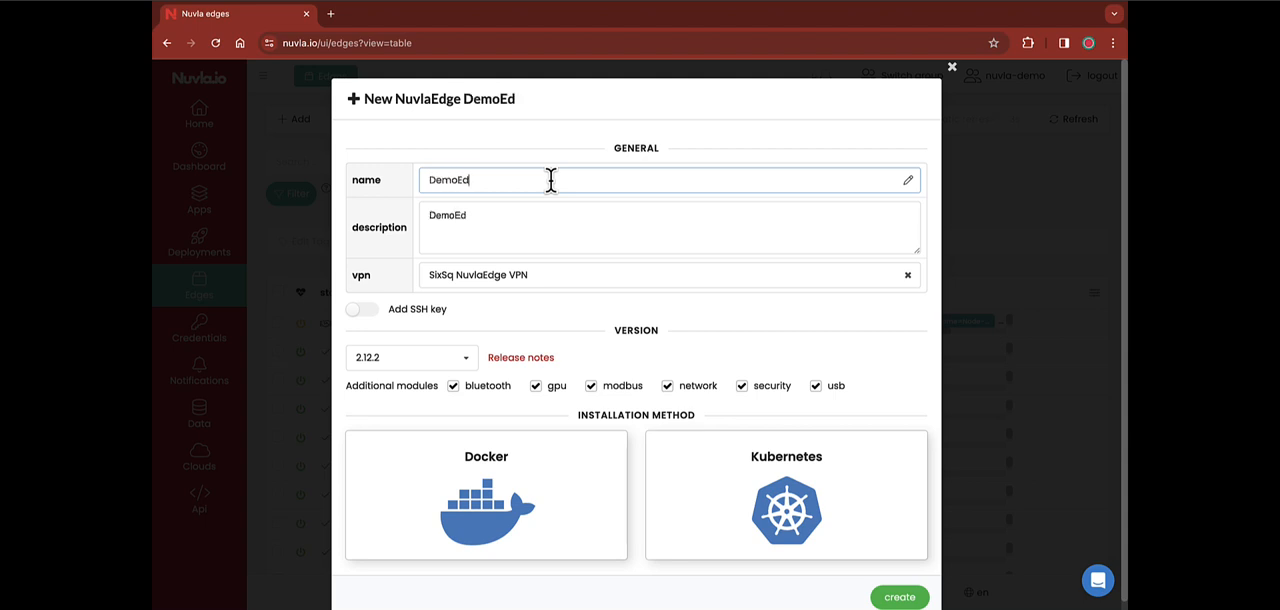
text(geDevice)
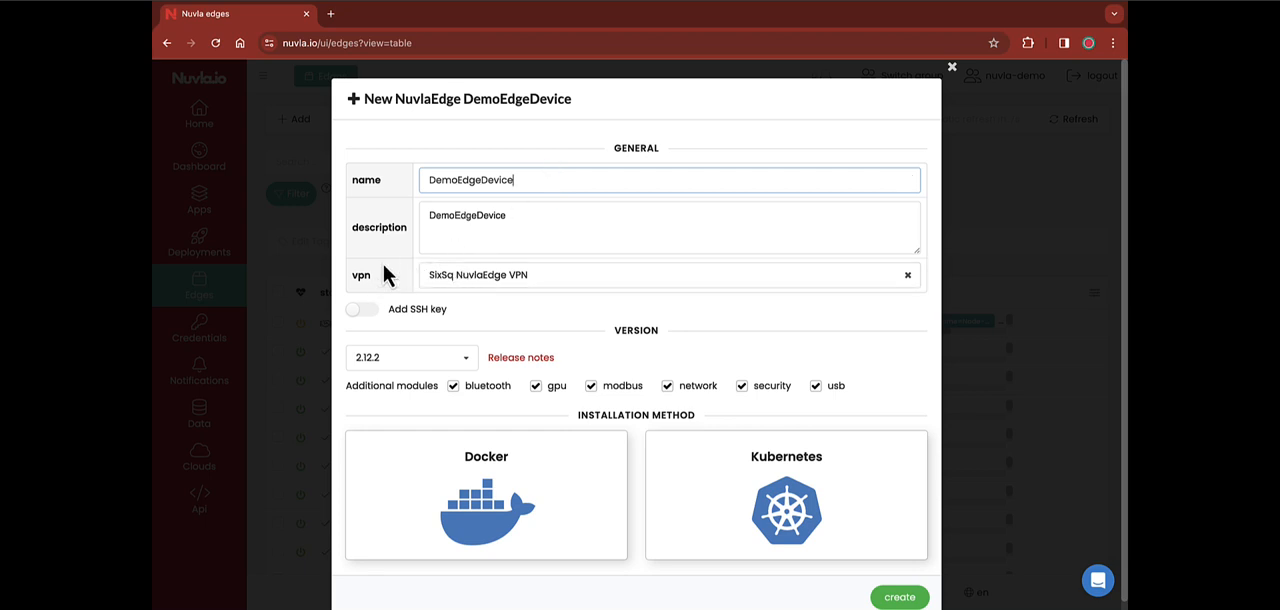
mouse_move(464, 328)
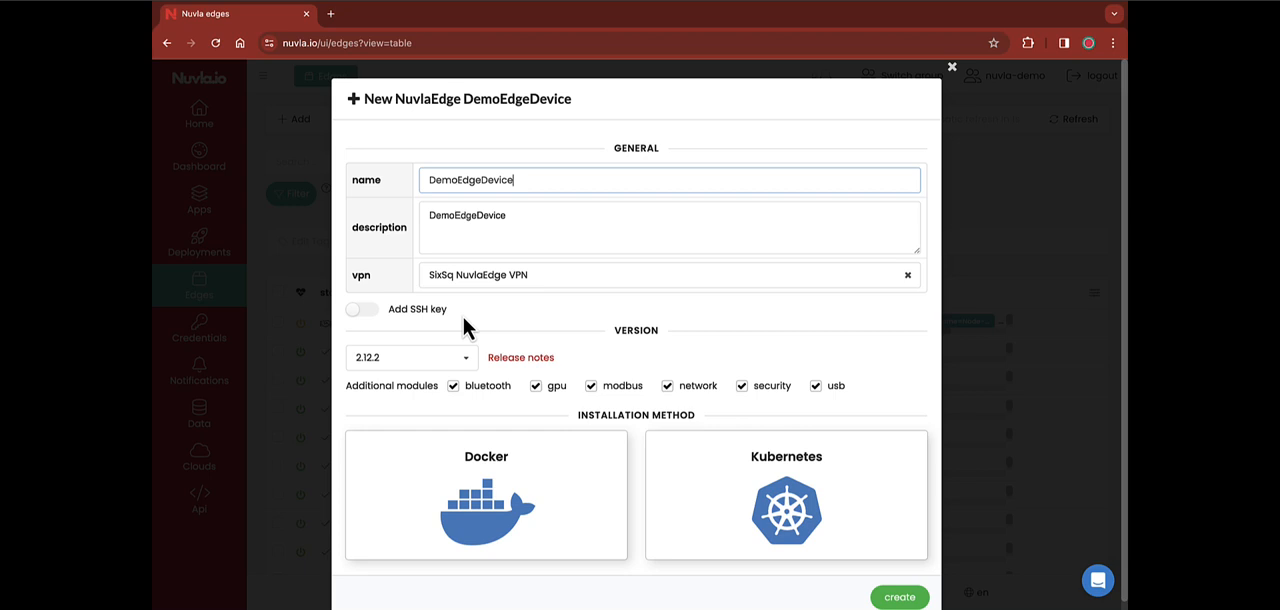
mouse_move(642, 358)
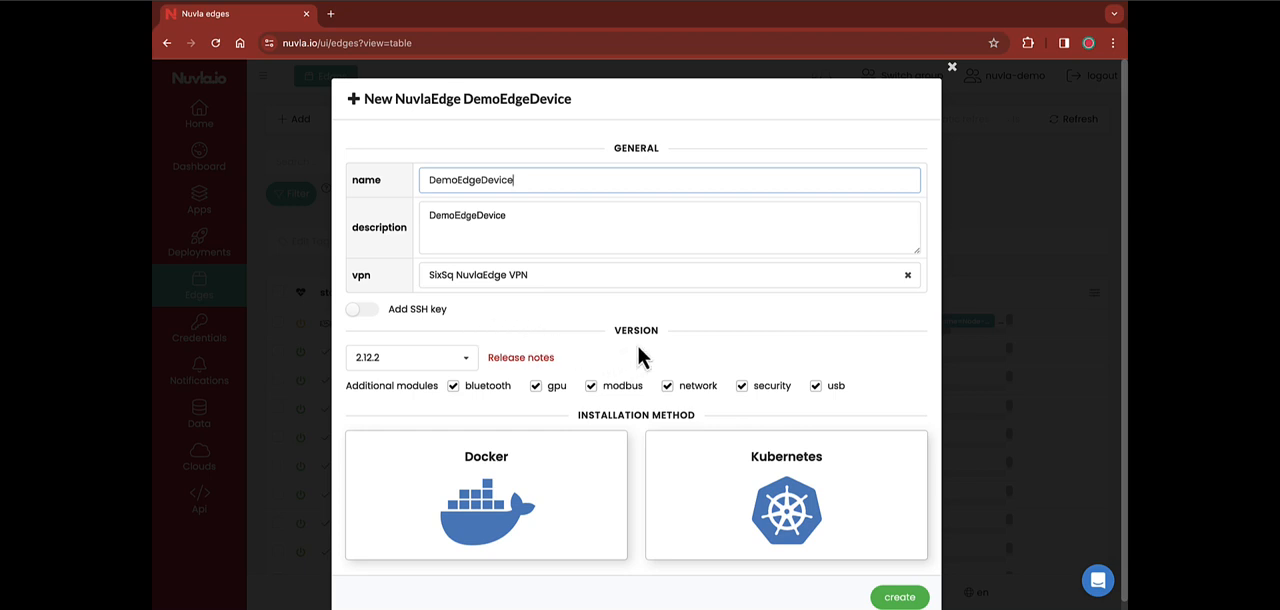
mouse_move(548, 358)
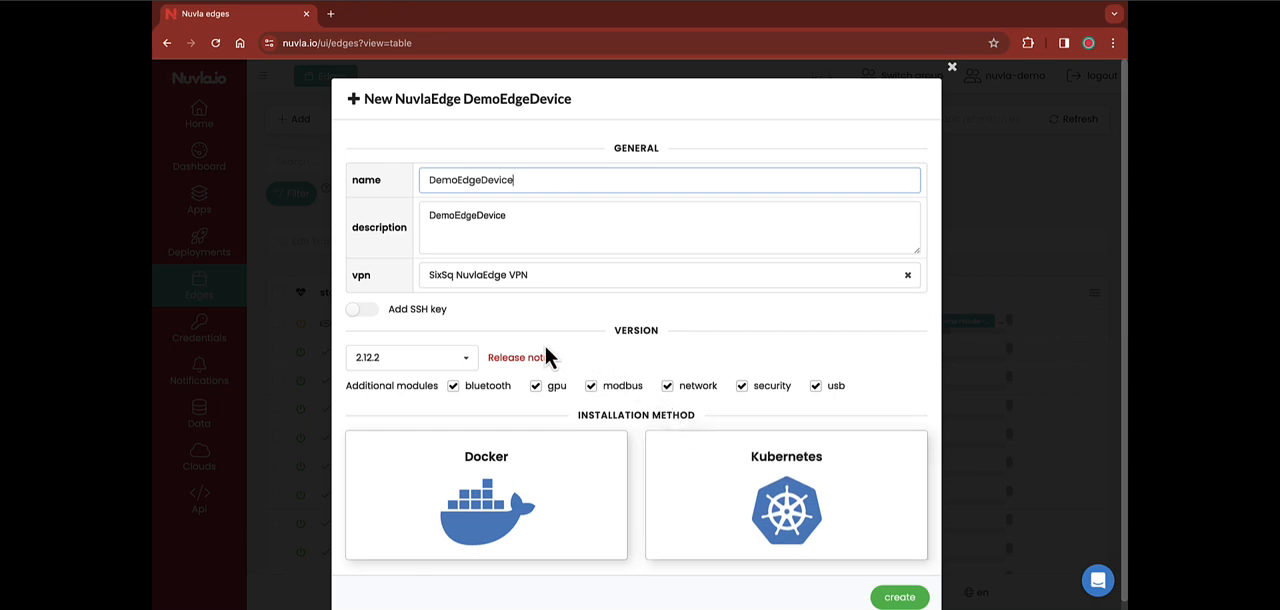
mouse_move(508, 348)
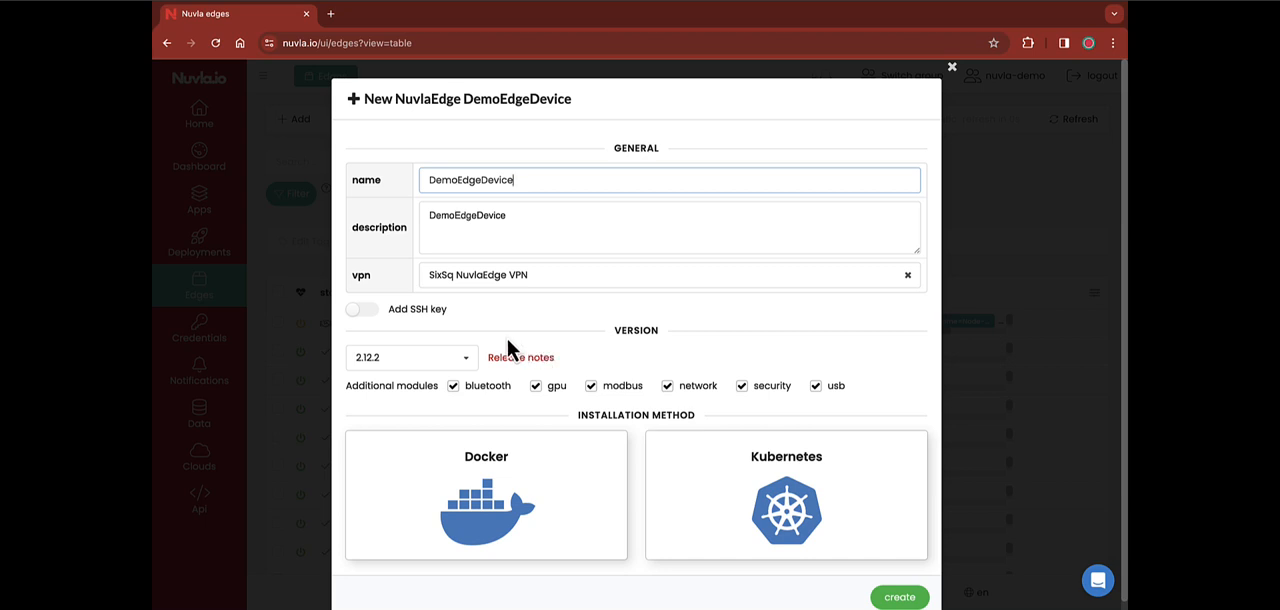
- Review the available versions and keep 2.12.2 for DemoEdgeDevice
click(410, 358)
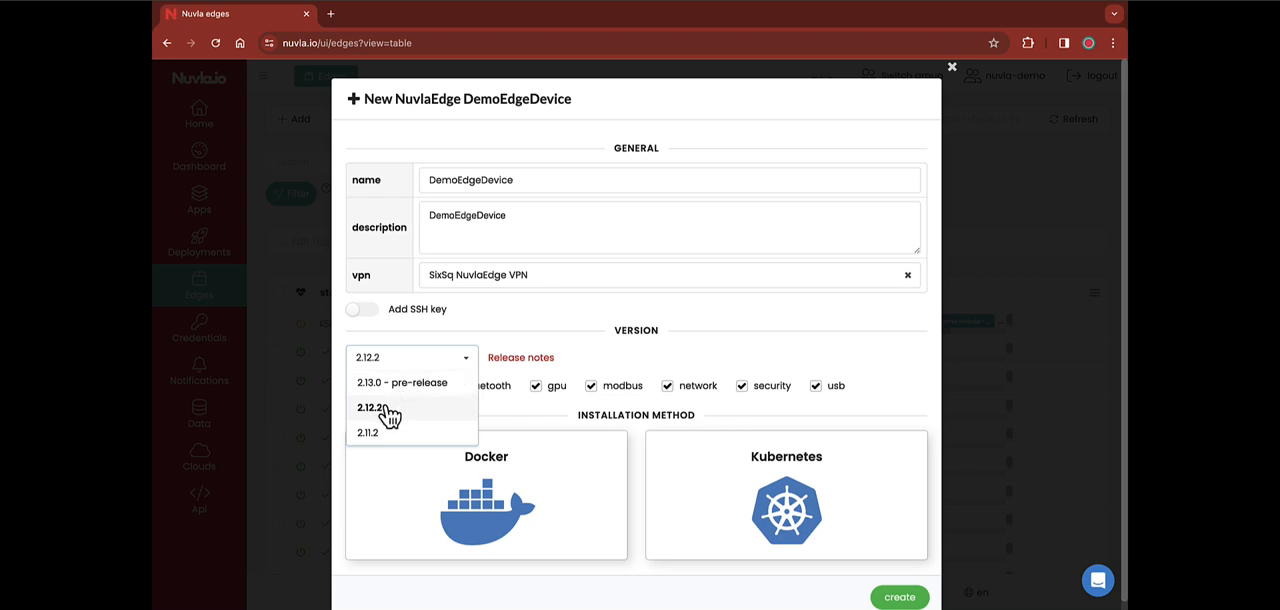
click(372, 408)
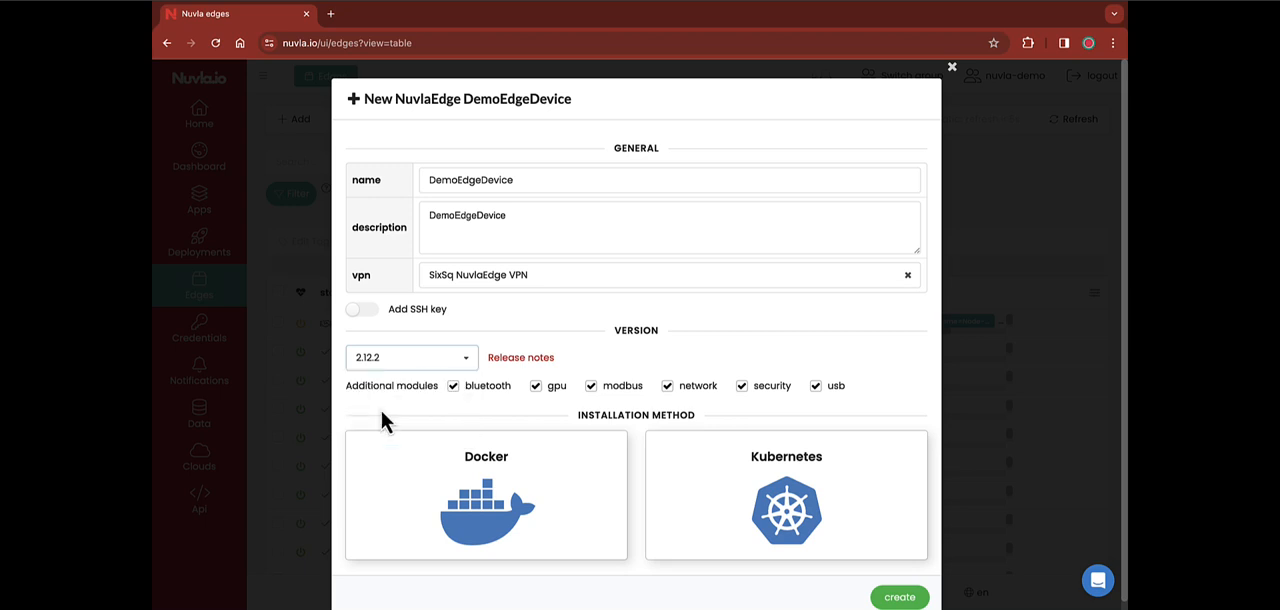
mouse_move(392, 386)
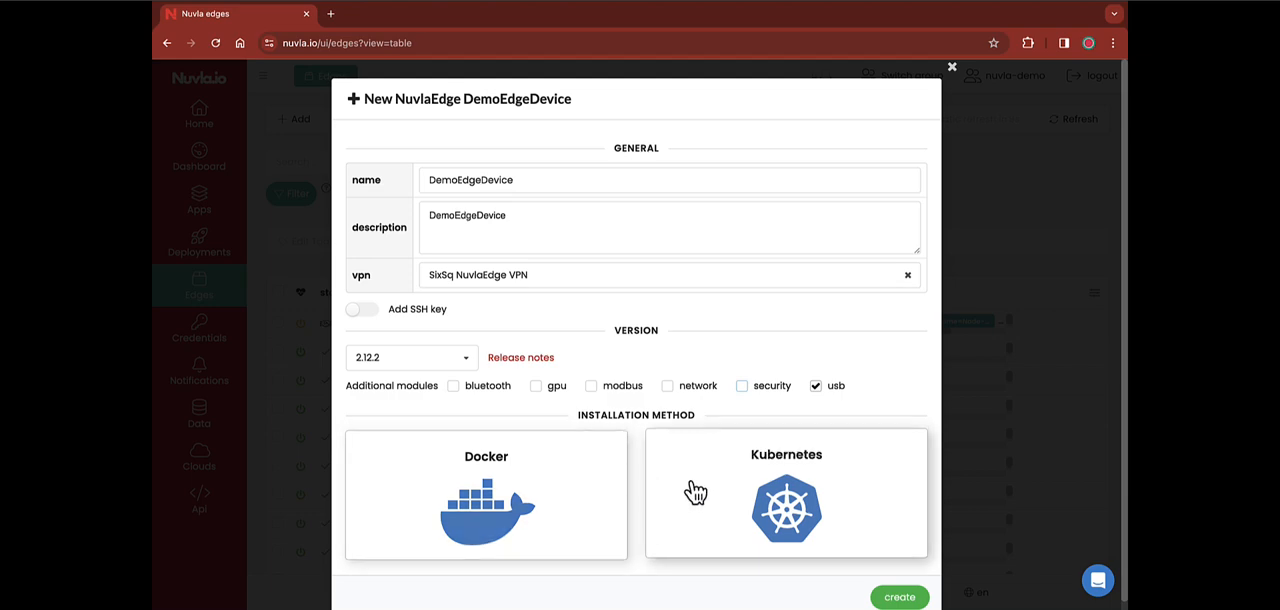
- Choose Docker installation delivered as a Compose file bundle
click(484, 494)
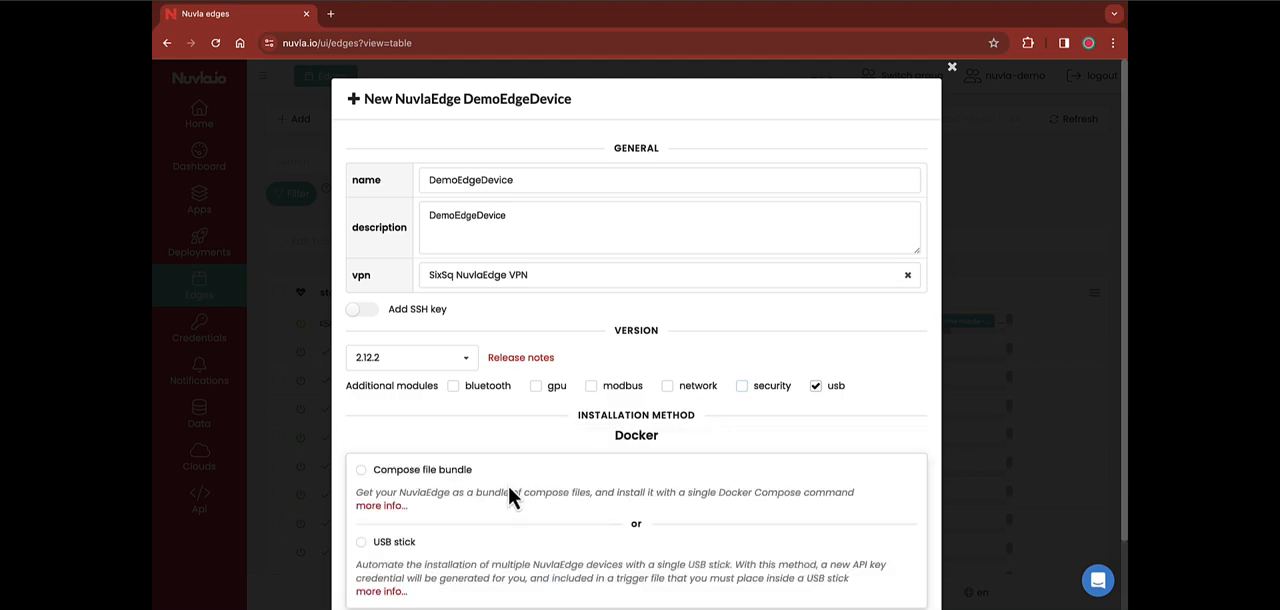
scroll(down, 3)
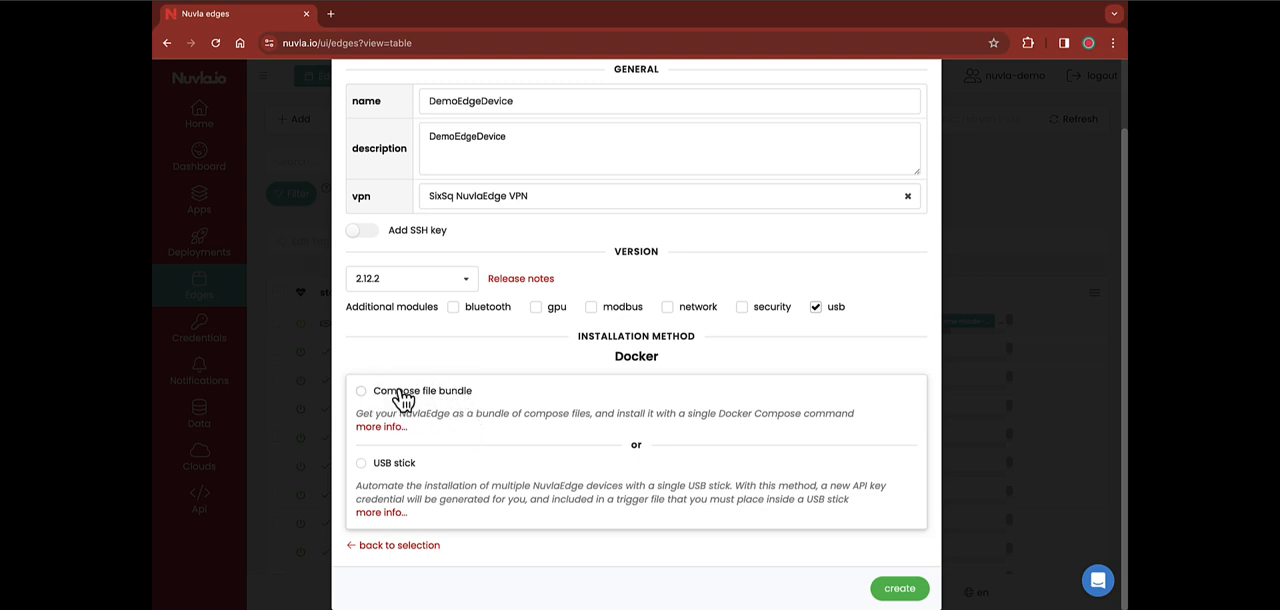
mouse_move(414, 480)
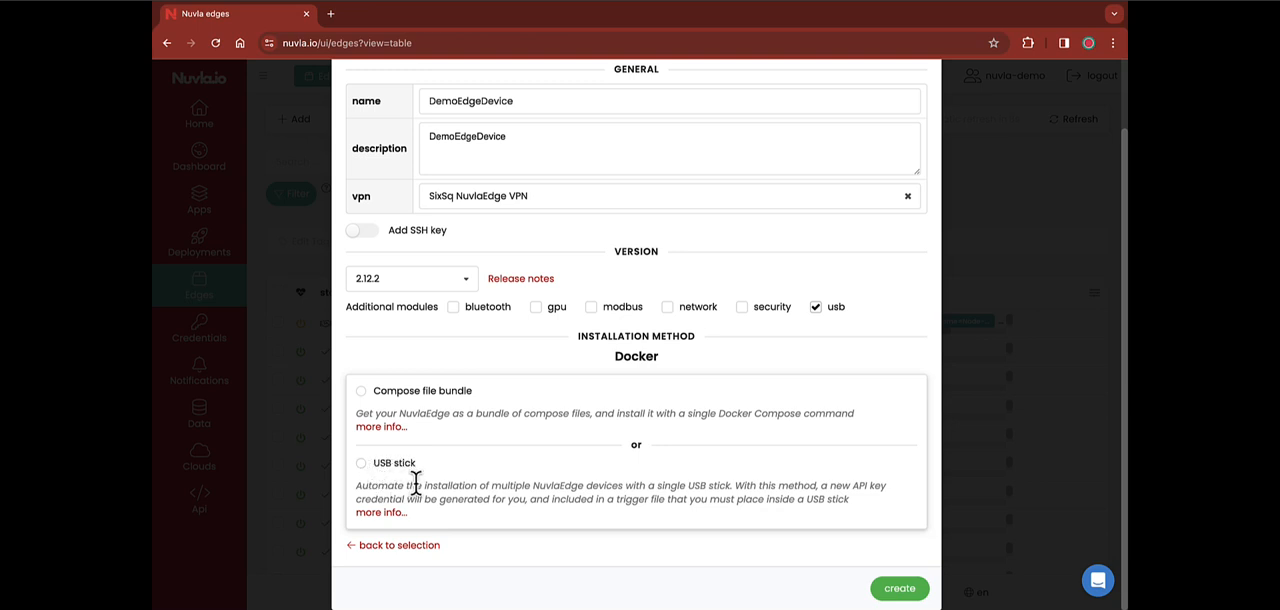
mouse_move(448, 476)
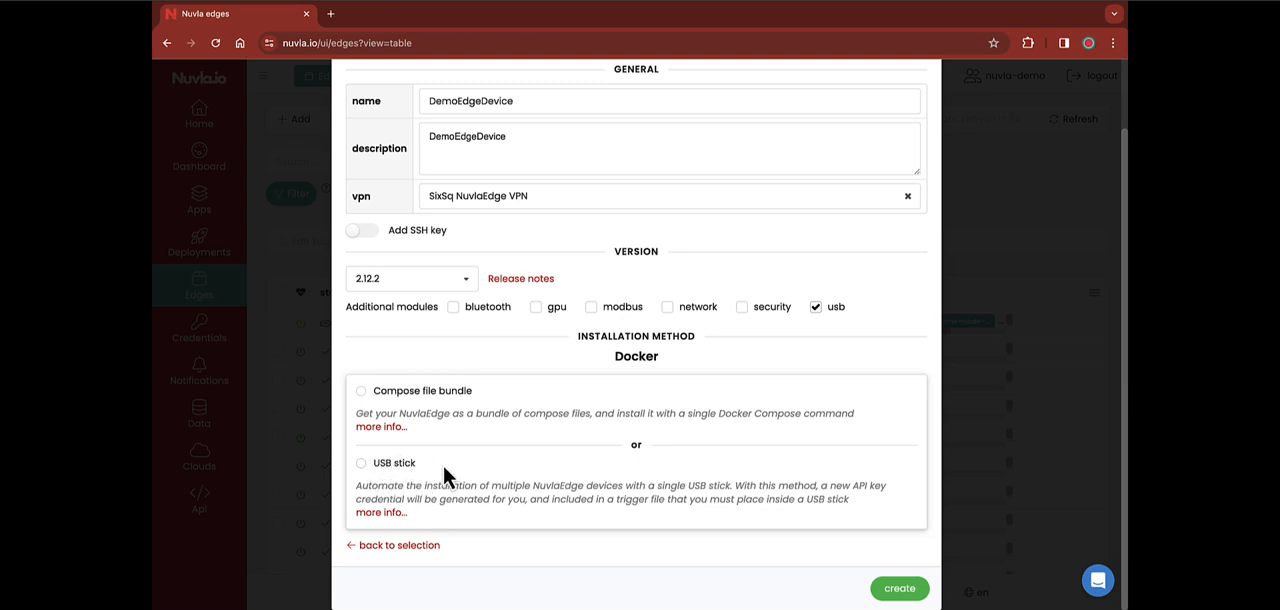
click(360, 390)
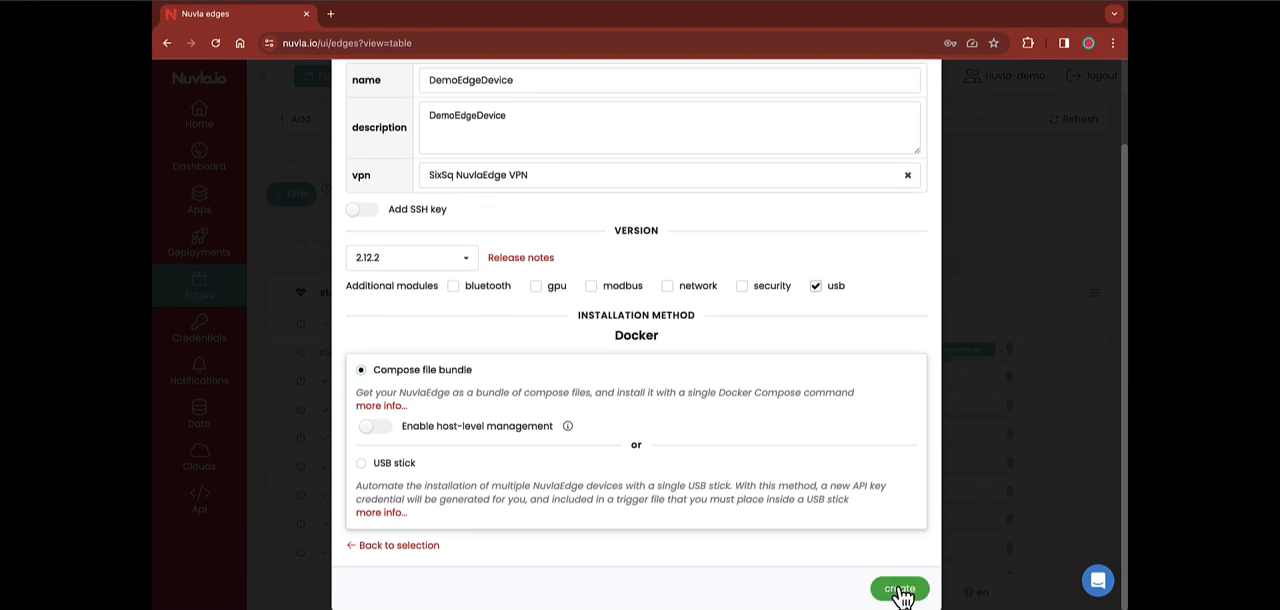
- Create DemoEdgeDevice, download nuvlaedge.zip and copy the Unzip & Execute command
click(898, 588)
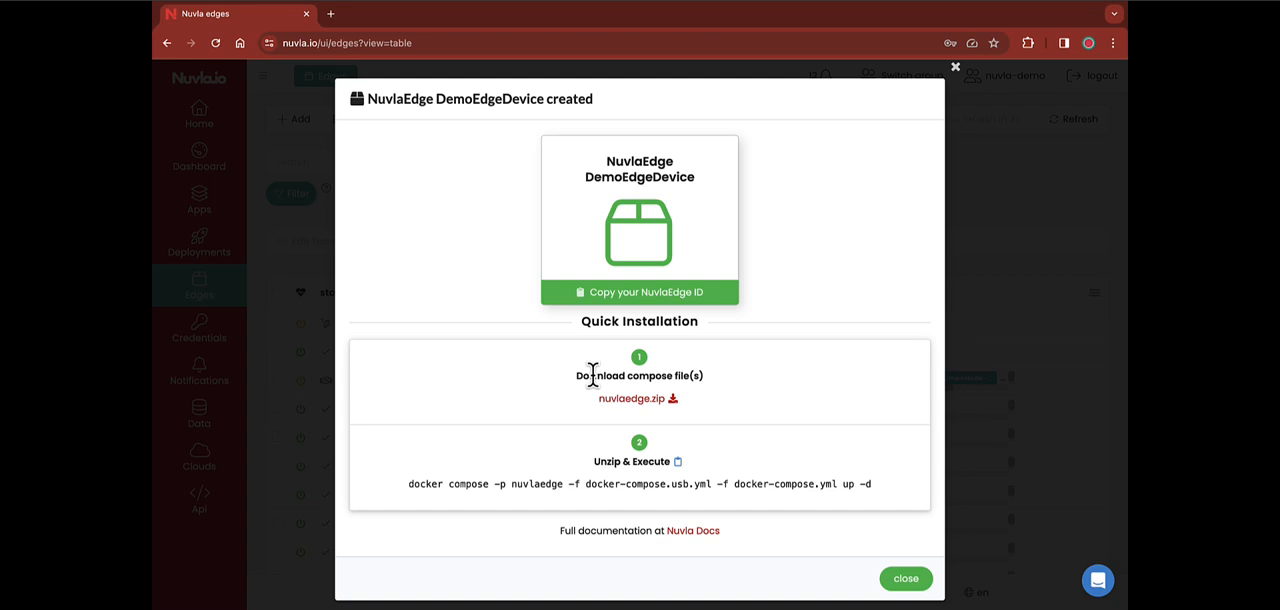
mouse_move(584, 420)
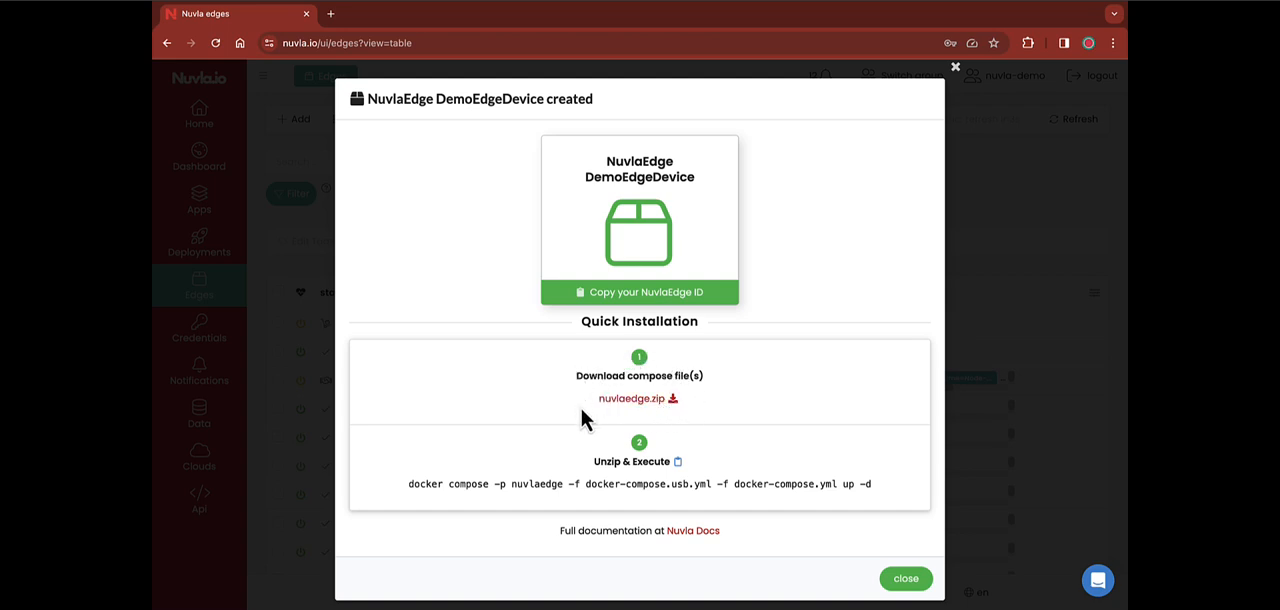
click(632, 398)
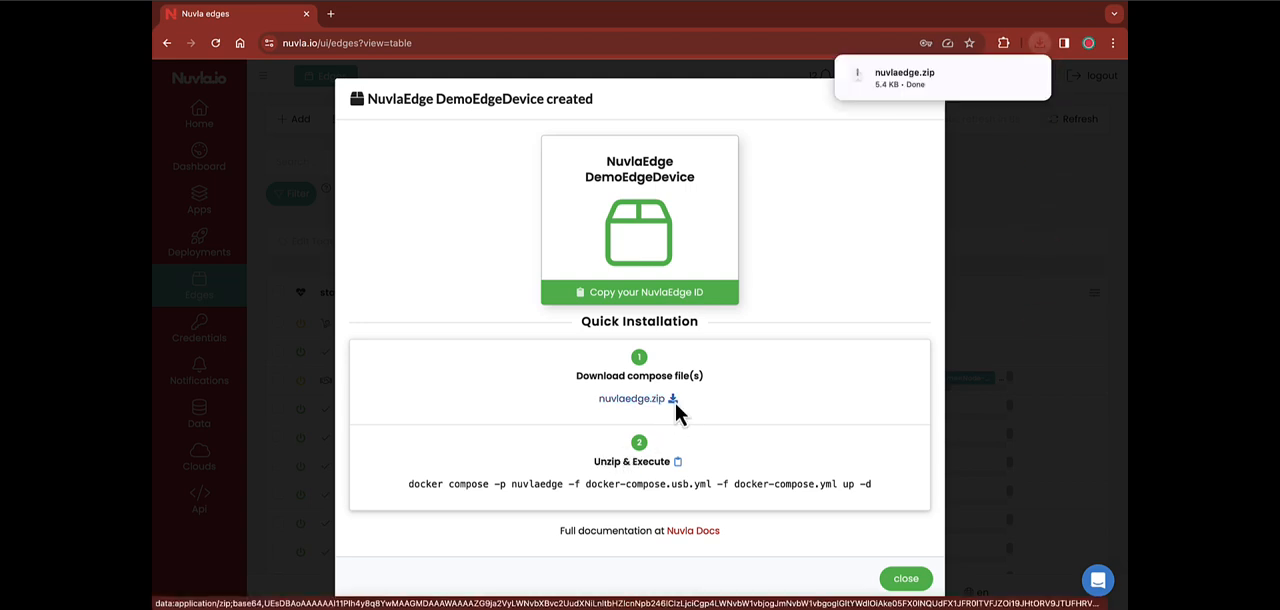
click(630, 398)
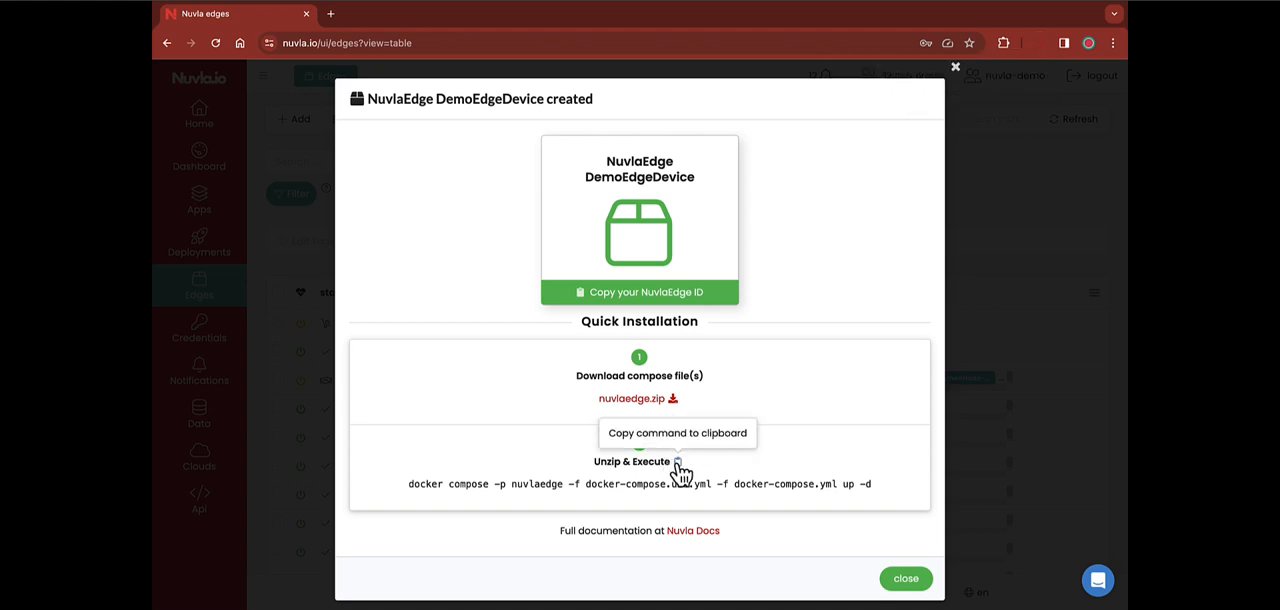
click(678, 468)
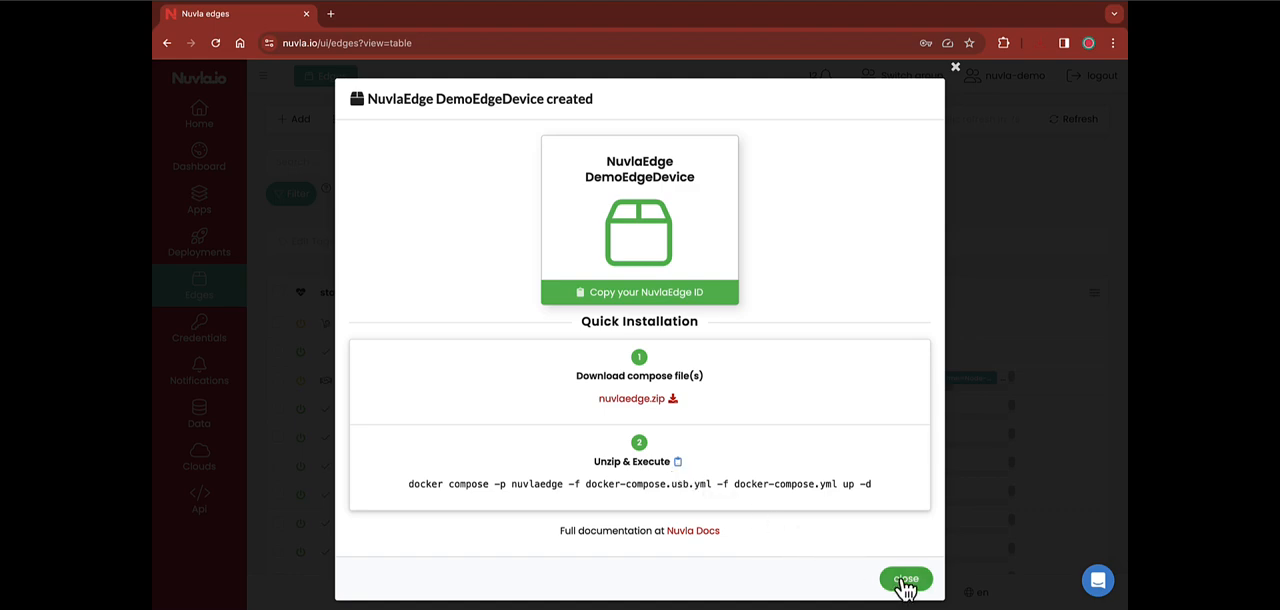
- Dismiss the NuvlaEdge created summary so DemoEdgeDevice shows among 181 edges
click(904, 578)
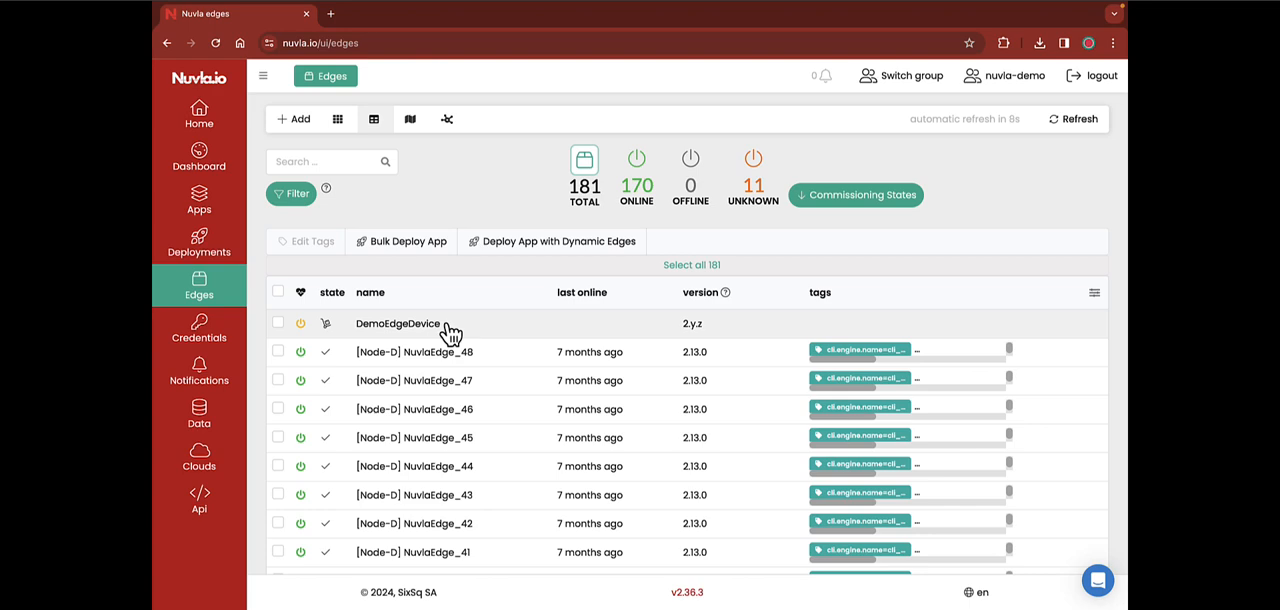
mouse_move(300, 328)
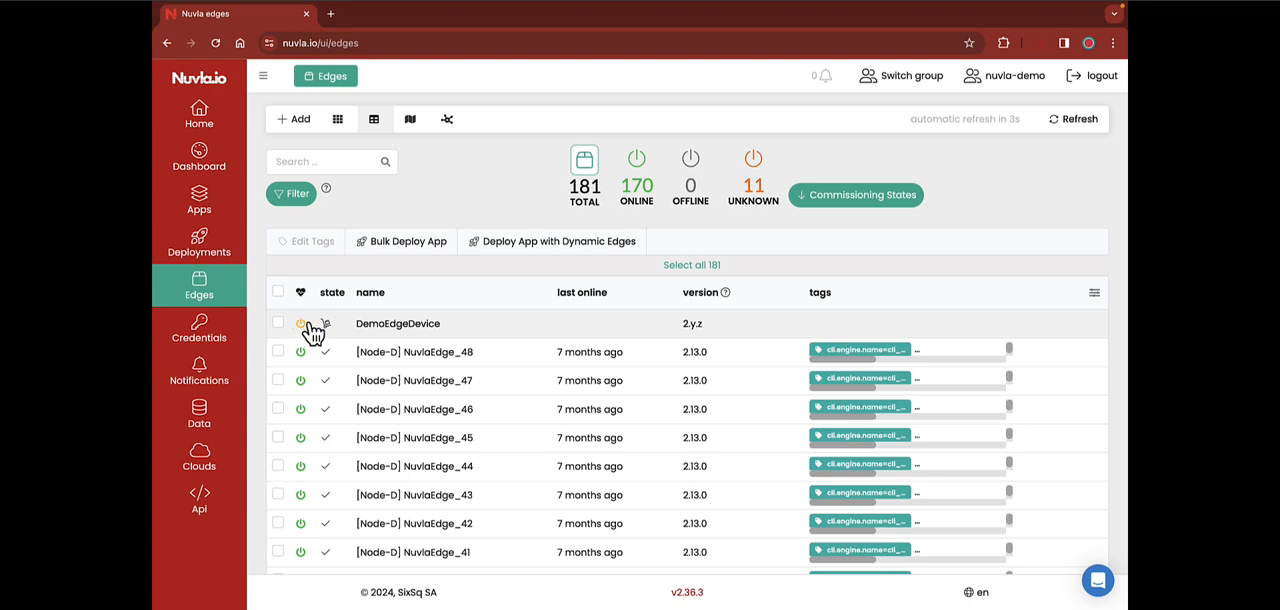
- View DemoEdgeDevice's details on host DemoPi with its additional actions listed
click(398, 324)
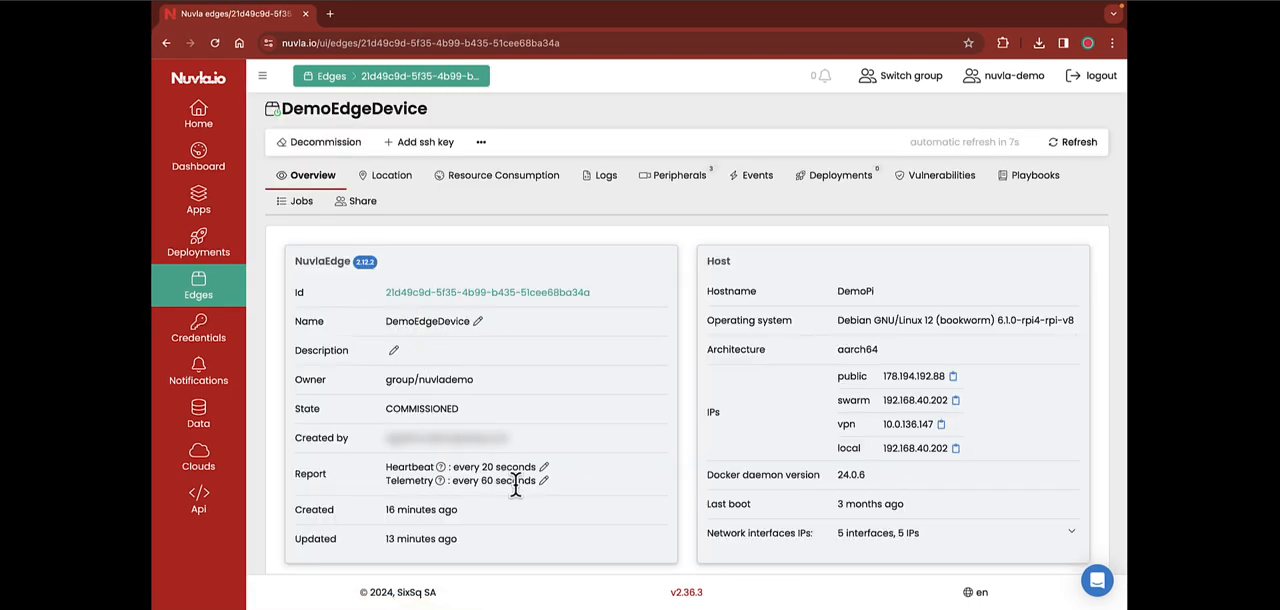
mouse_move(602, 252)
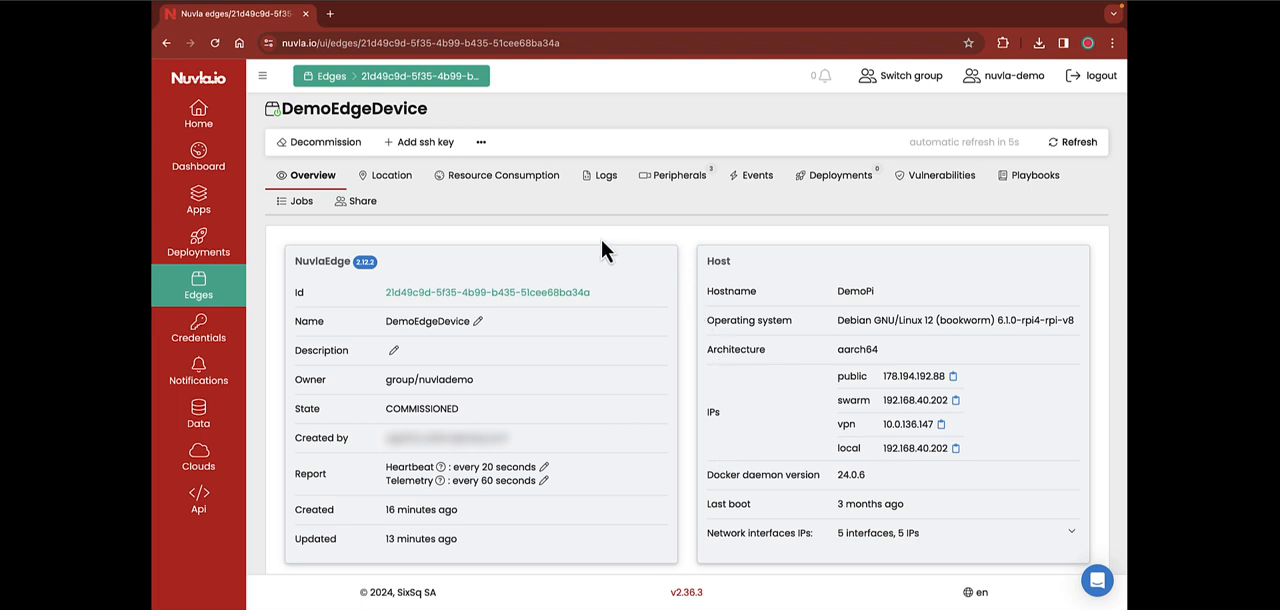
mouse_move(490, 184)
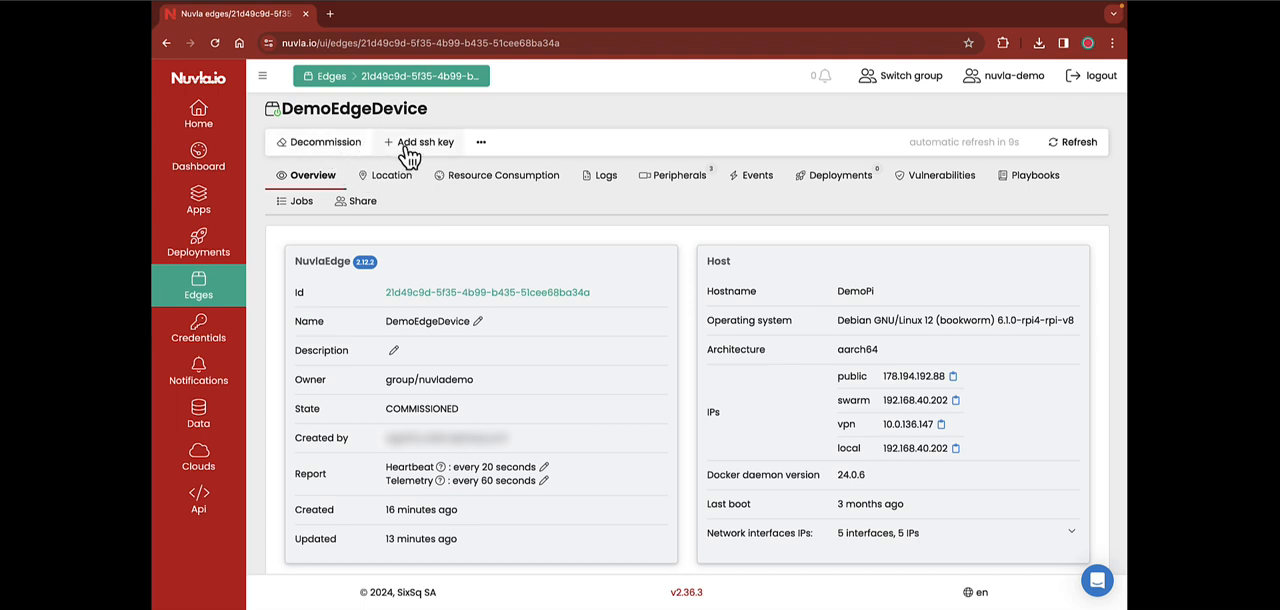
click(480, 142)
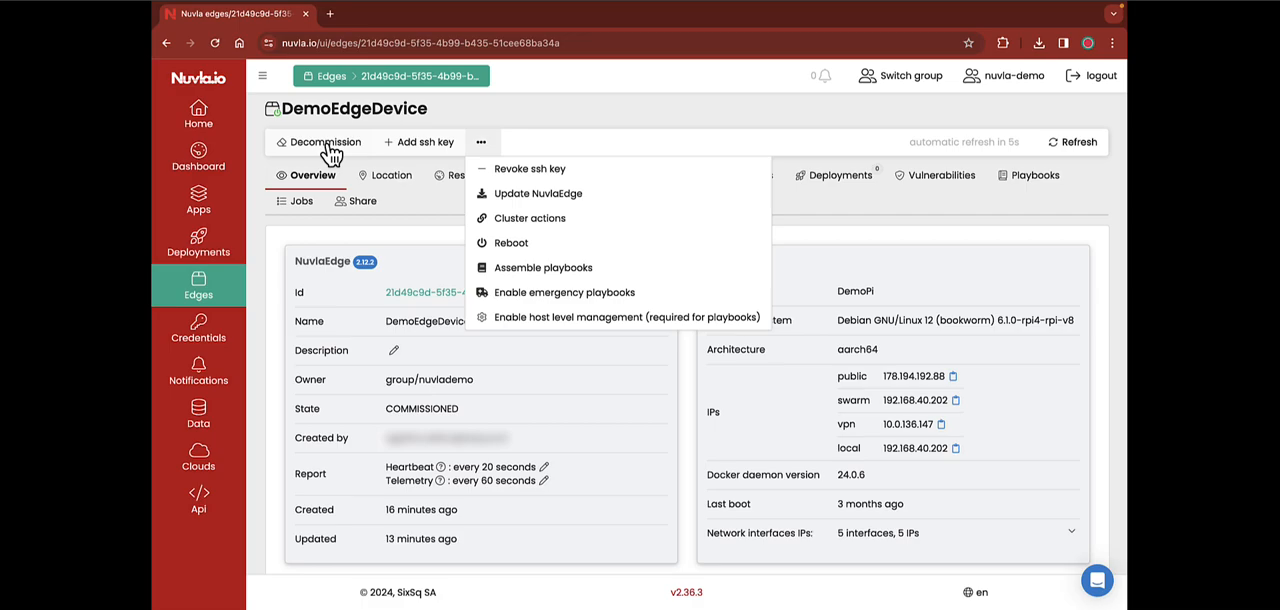
mouse_move(516, 292)
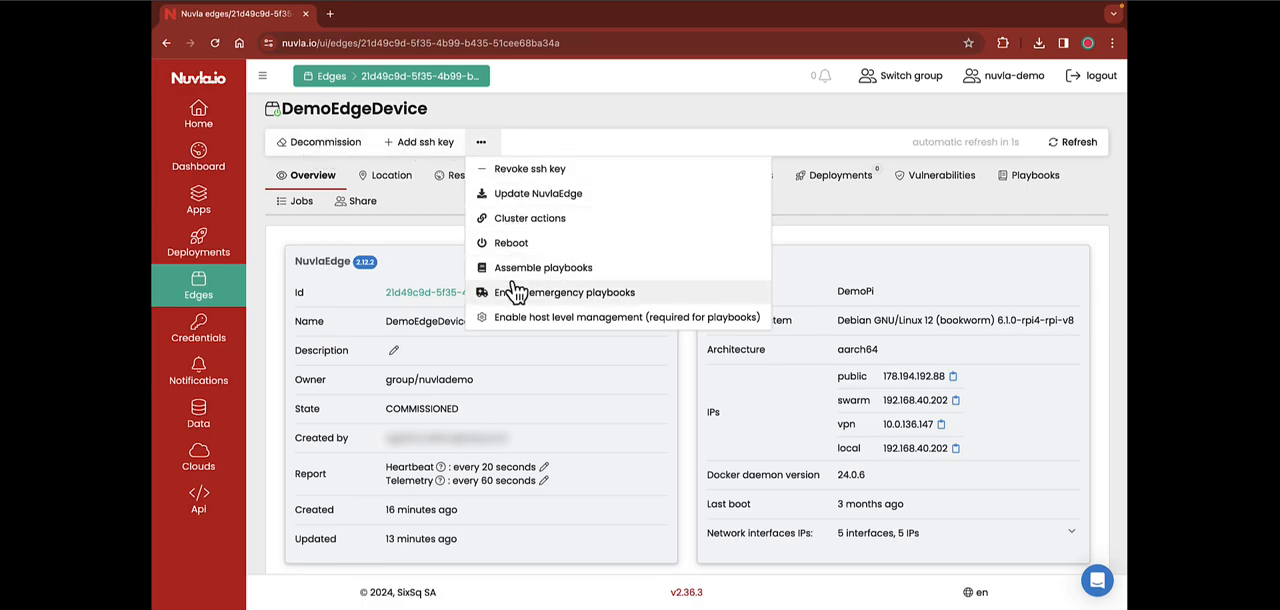